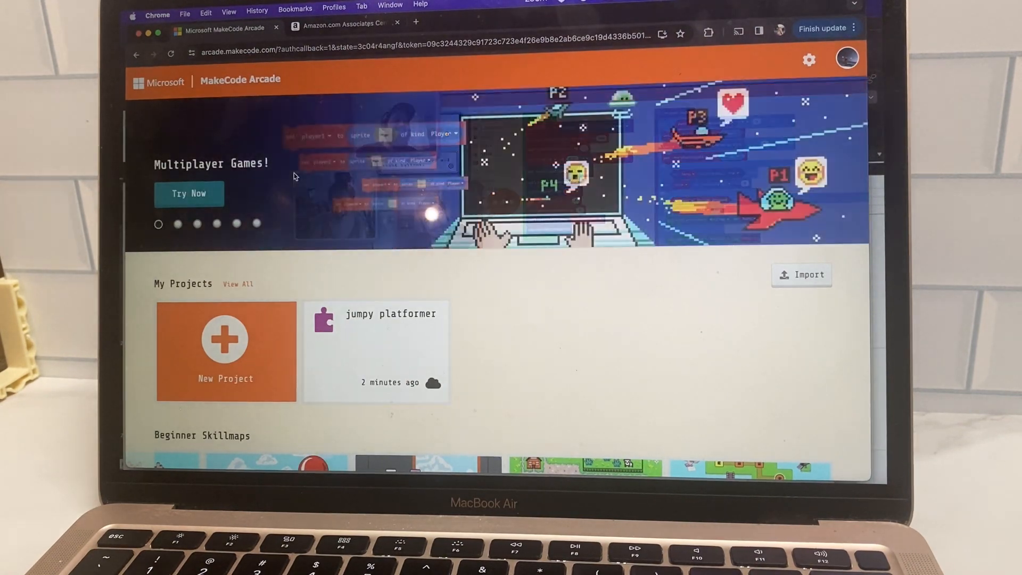
Step: Browse the home page, paging through the Tutorials row and scrolling down to the games
scroll("down", 3)
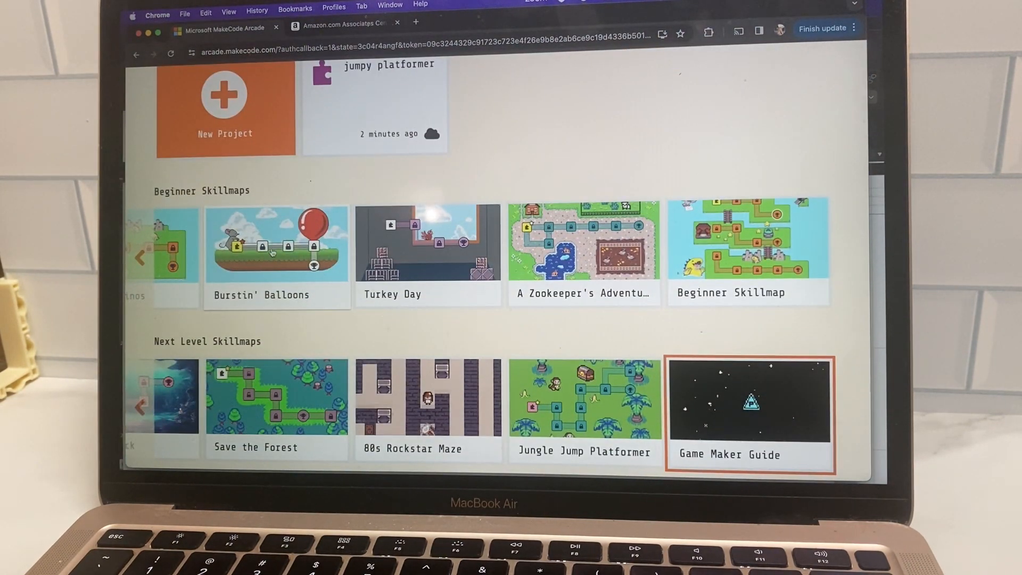
scroll("down", 3)
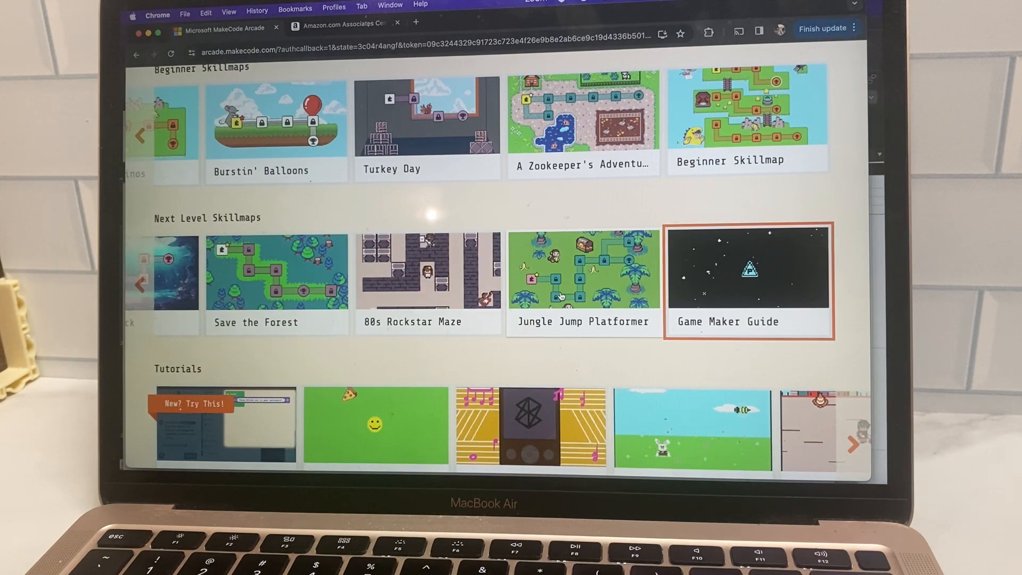
scroll("down", 3)
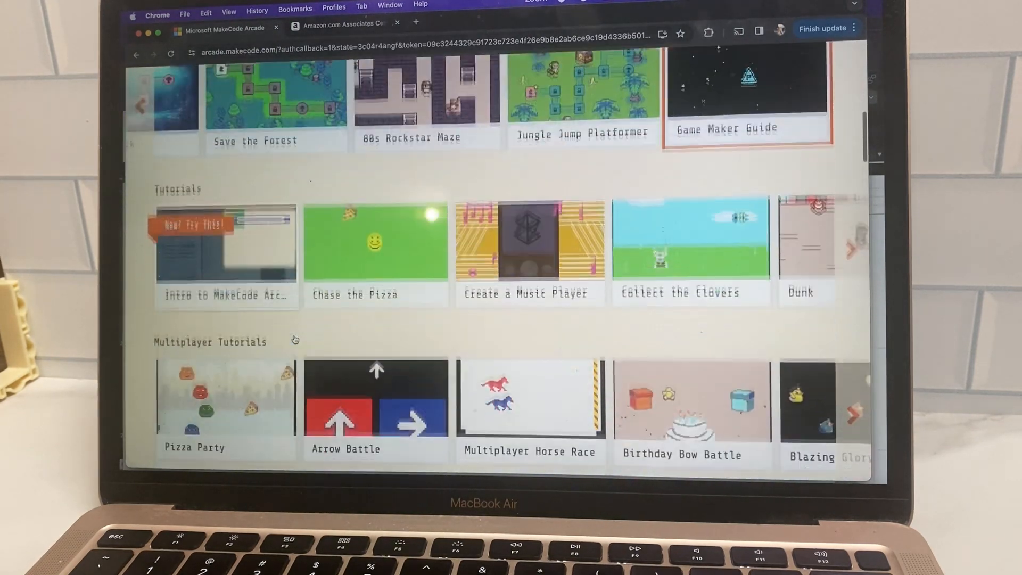
scroll("up", 3)
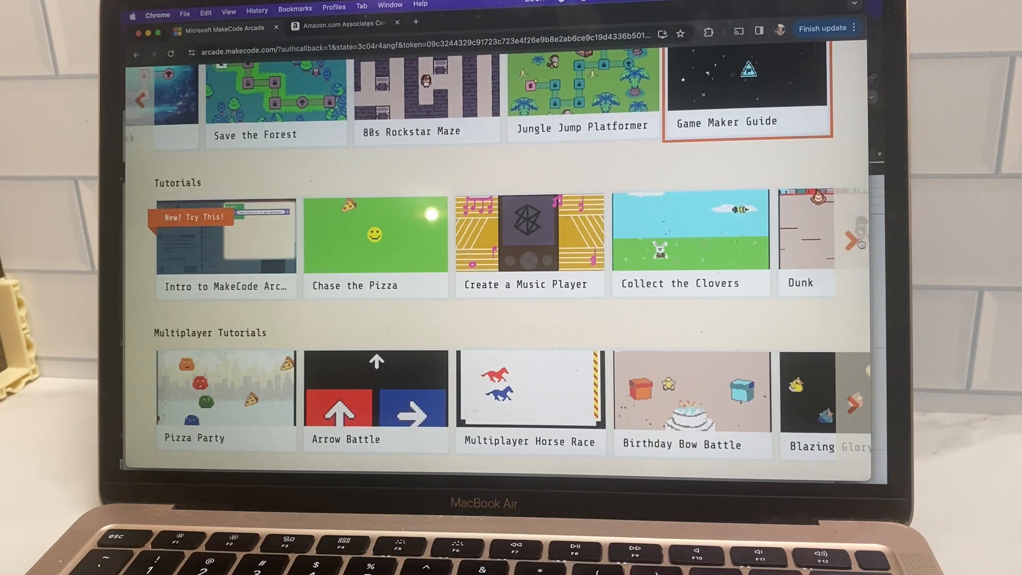
left_click(851, 240)
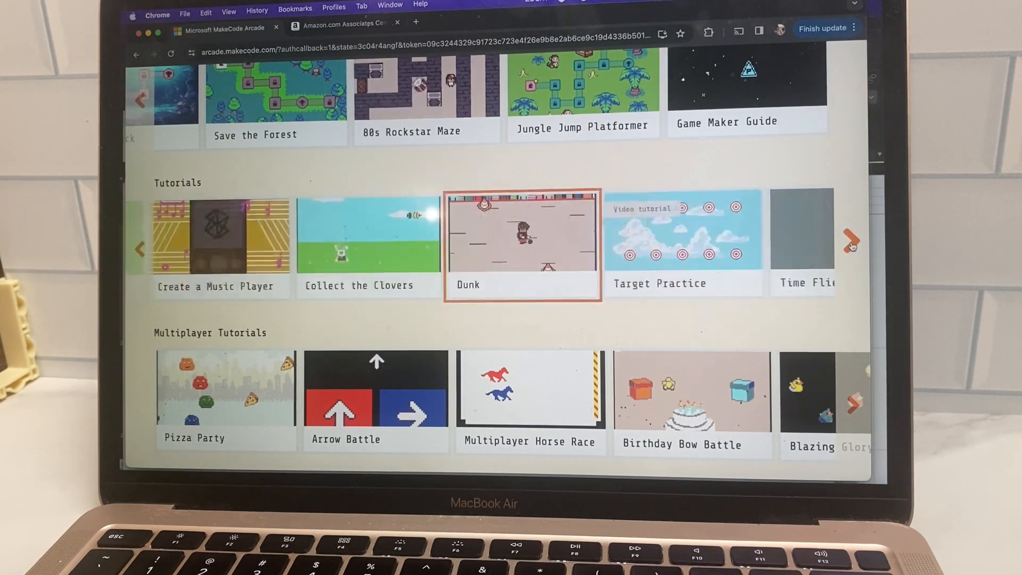
left_click(853, 239)
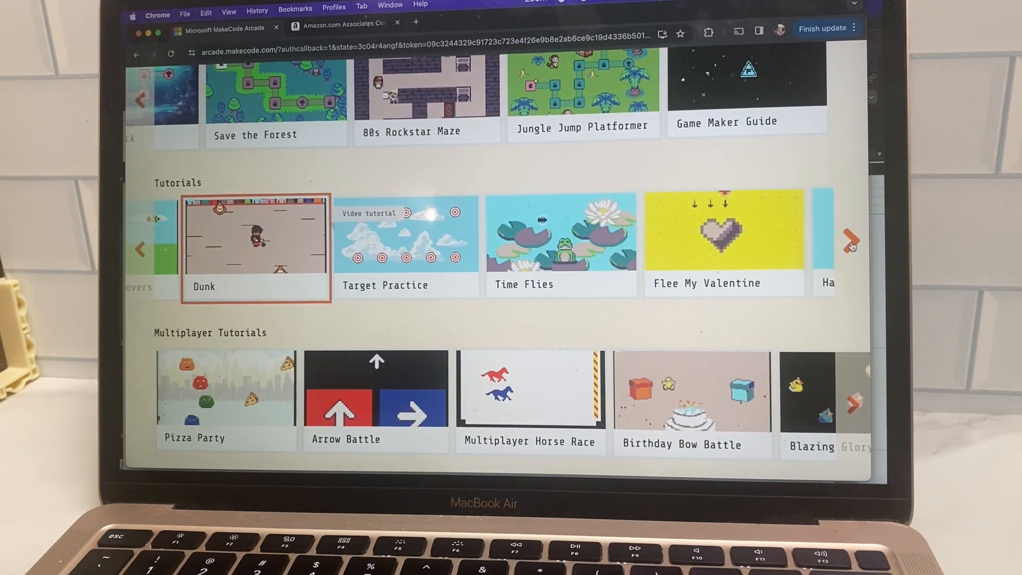
scroll("down", 3)
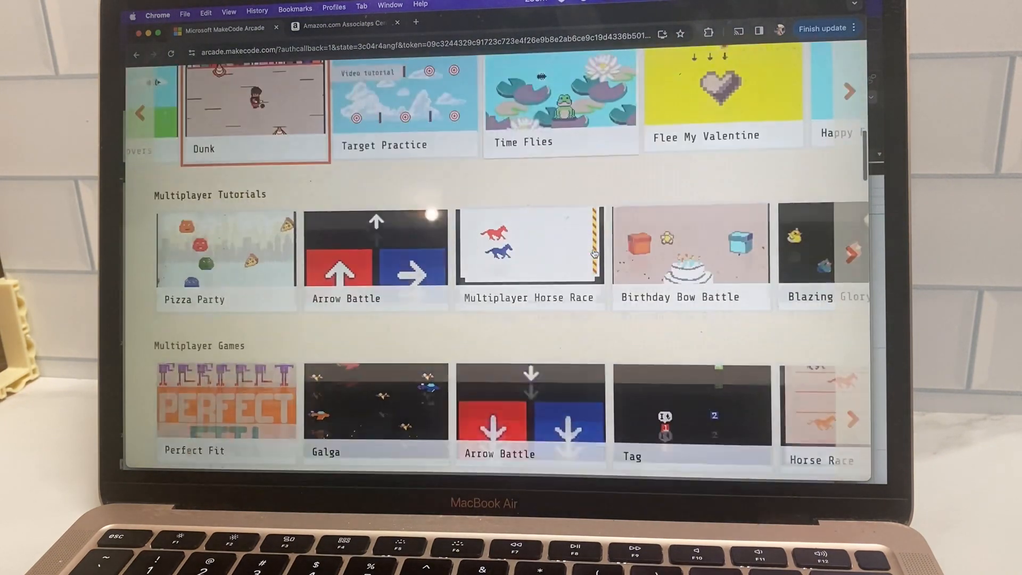
scroll("down", 3)
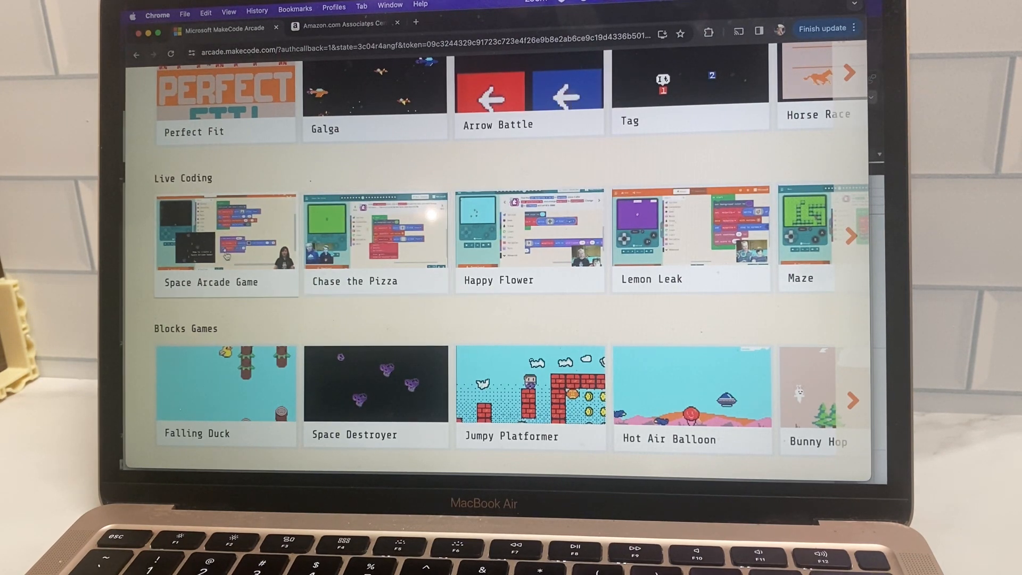
scroll("down", 3)
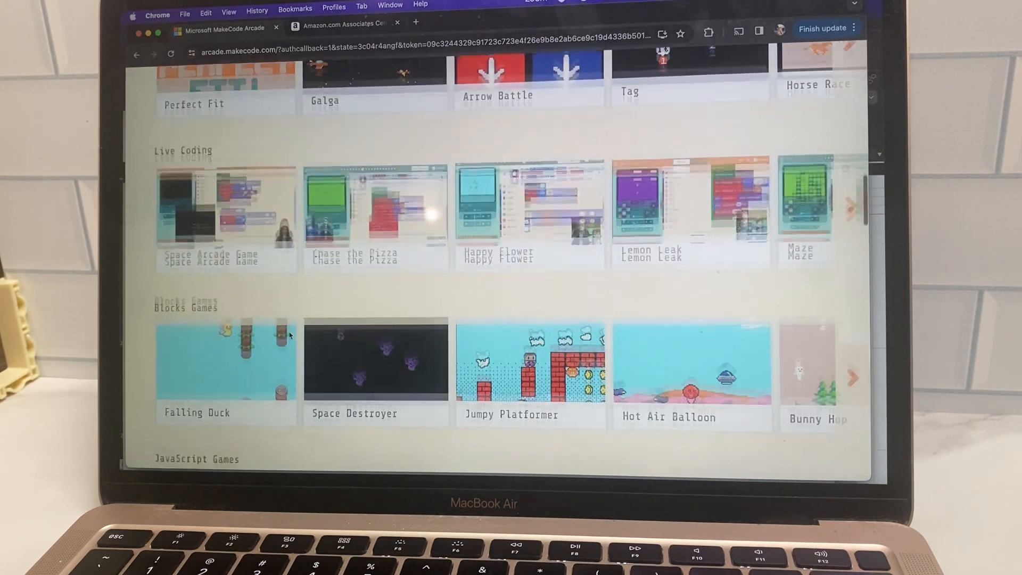
scroll("down", 3)
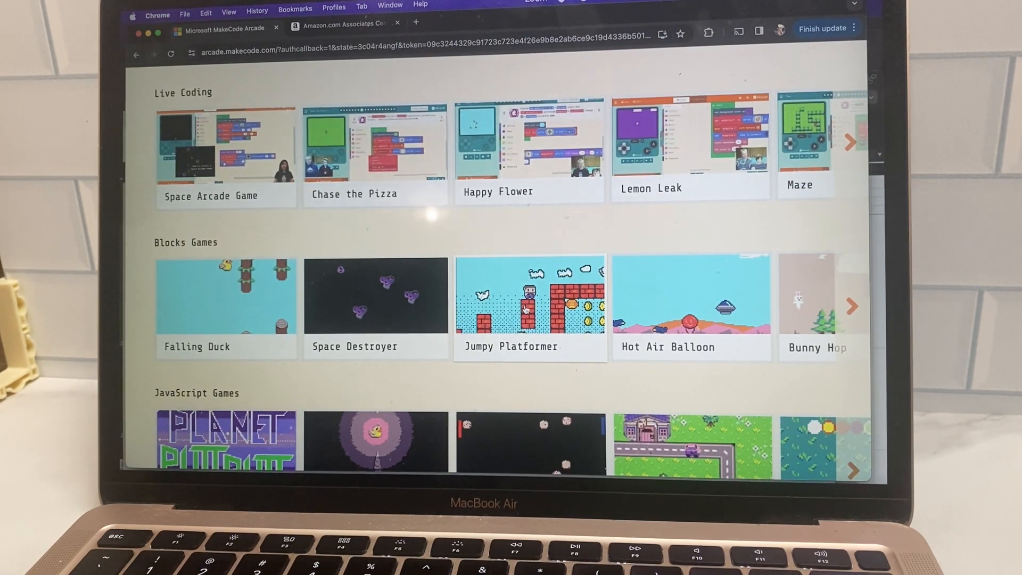
Step: Select the Jumpy Platformer card and open it as a Blocks example
left_click(530, 295)
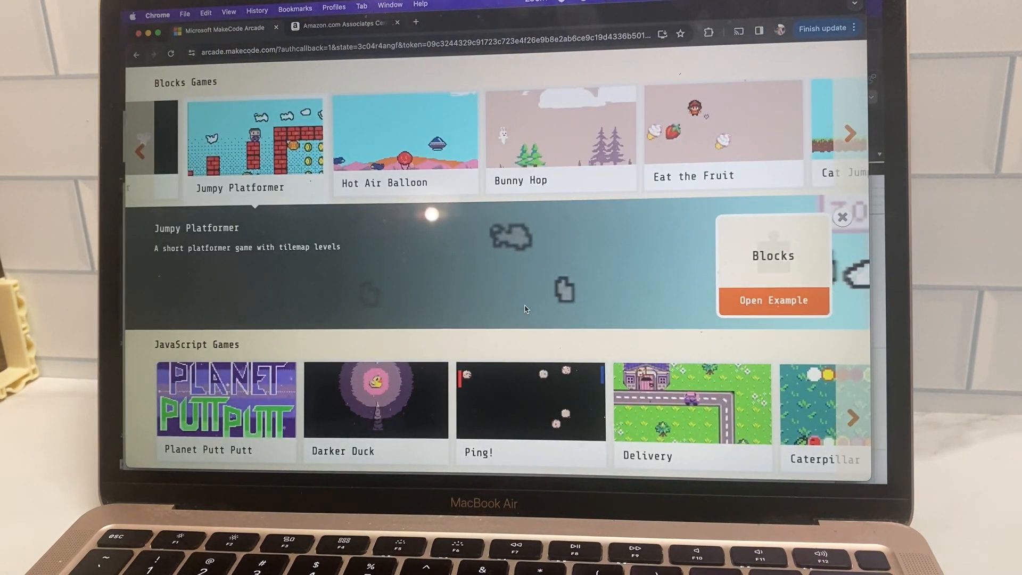
scroll("down", 3)
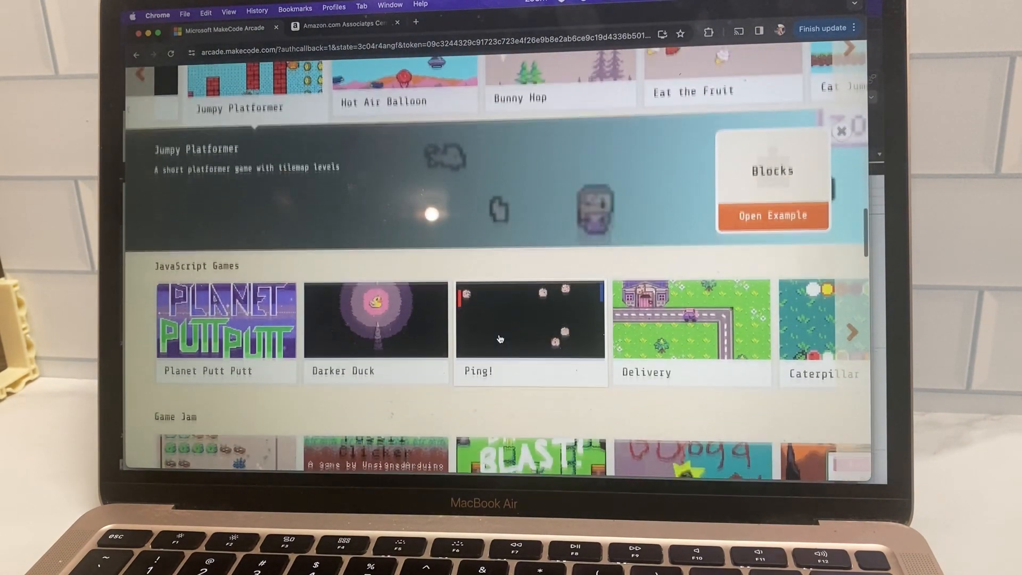
scroll("up", 3)
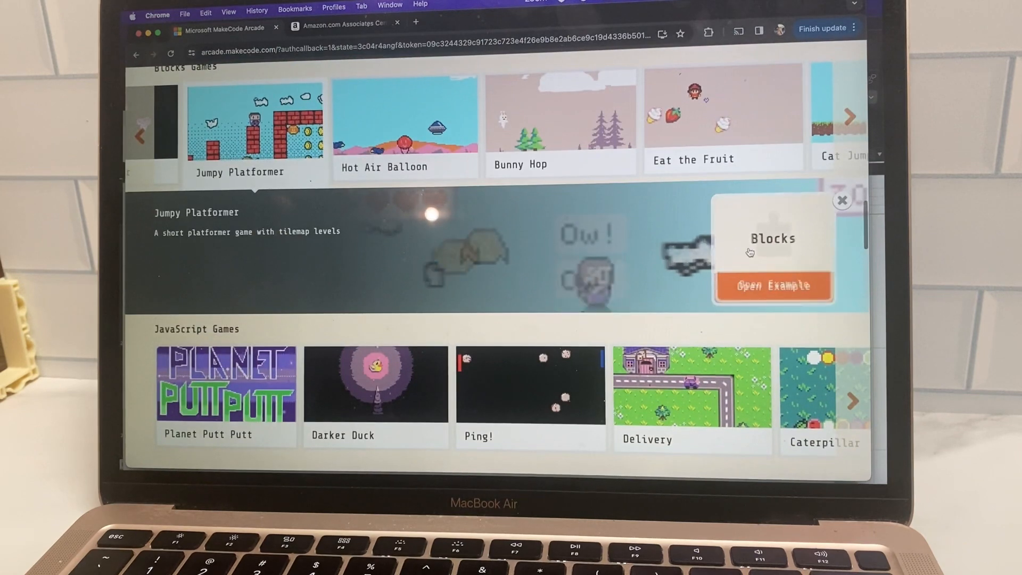
left_click(773, 285)
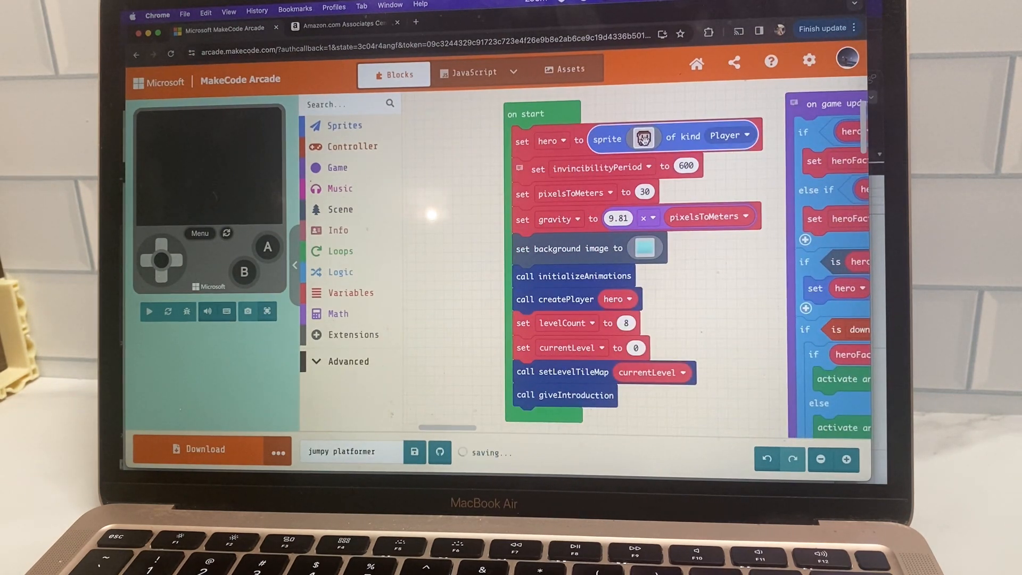
Step: In the hero sprite's image editor, paint the sleeve edges and trousers red and apply
left_click(645, 136)
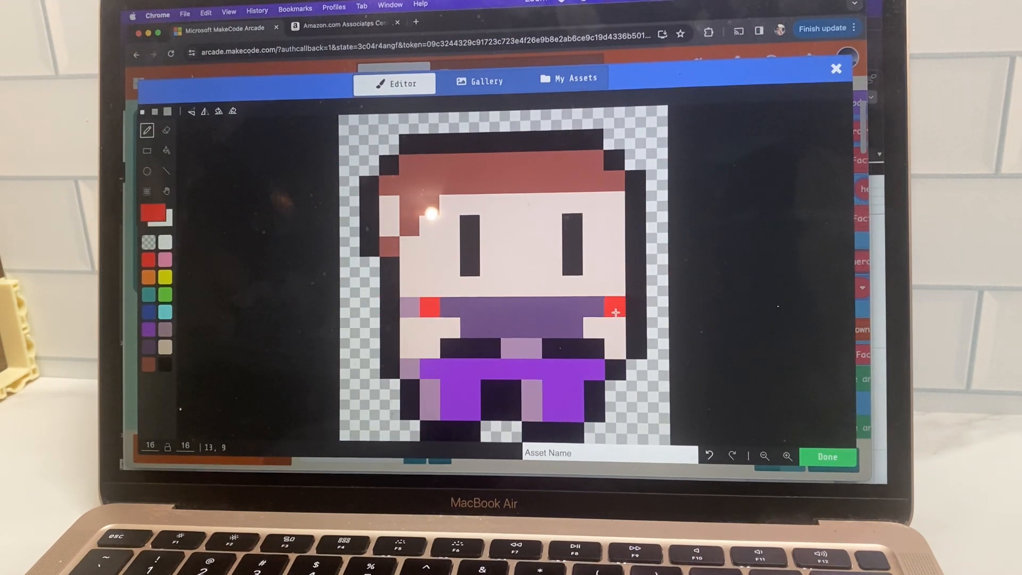
left_click(551, 372)
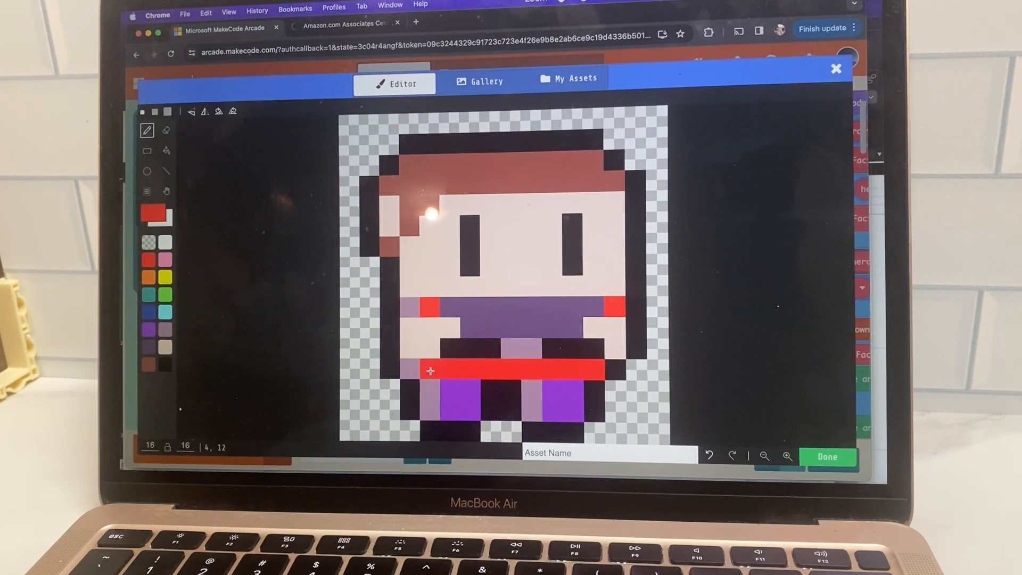
left_click(466, 395)
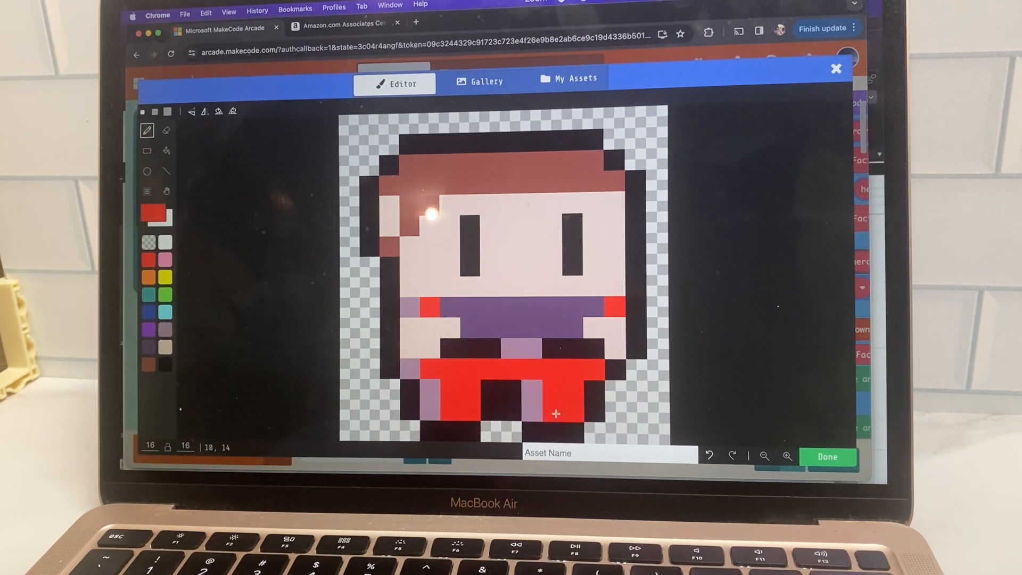
left_click(827, 457)
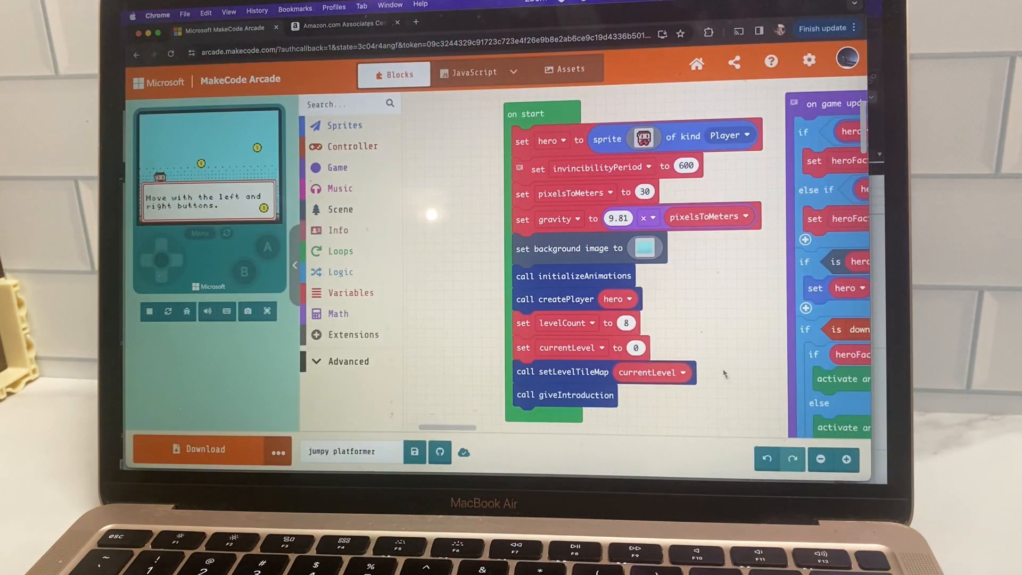
left_click(148, 311)
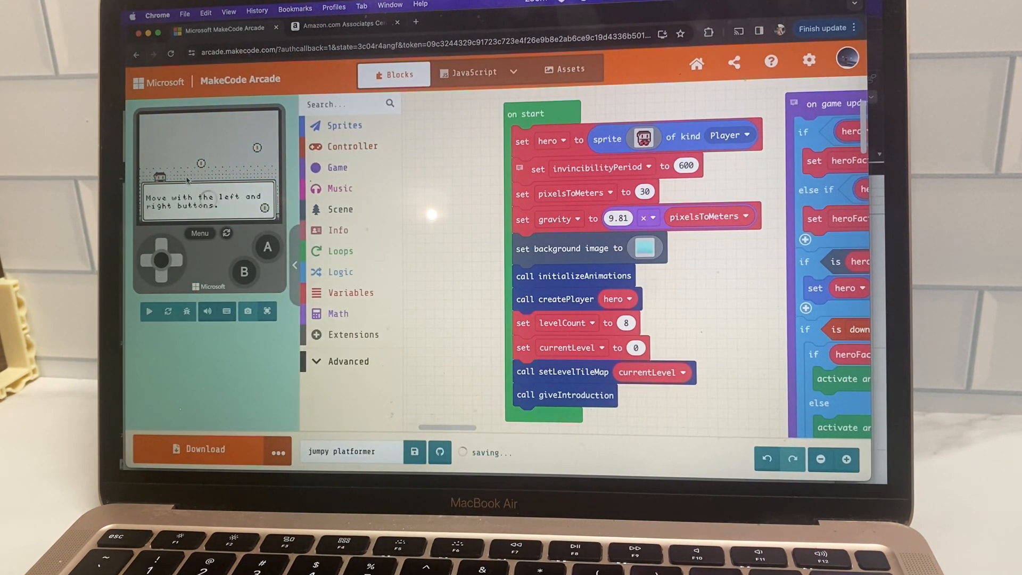
left_click(148, 311)
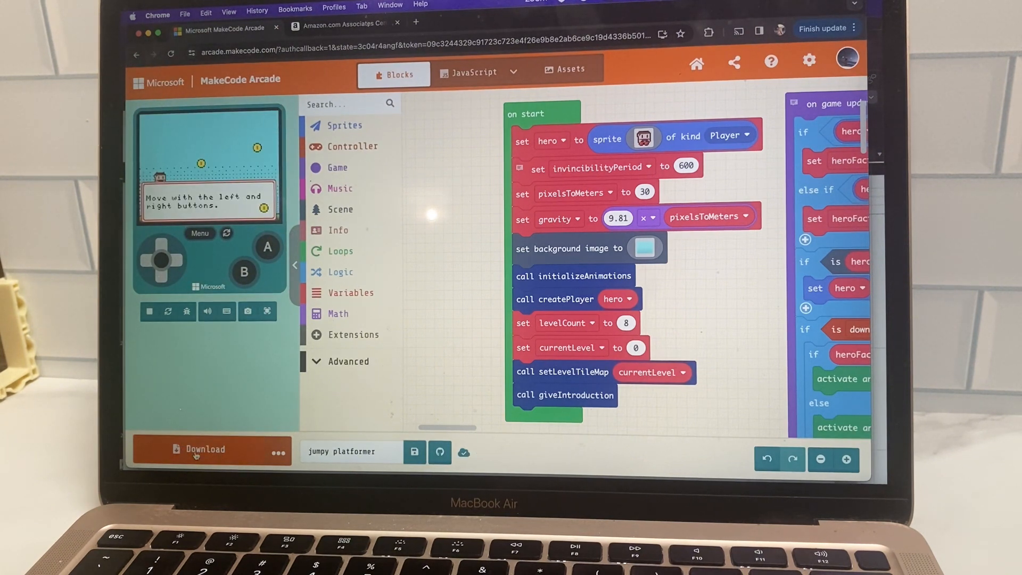
mouse_move(195, 454)
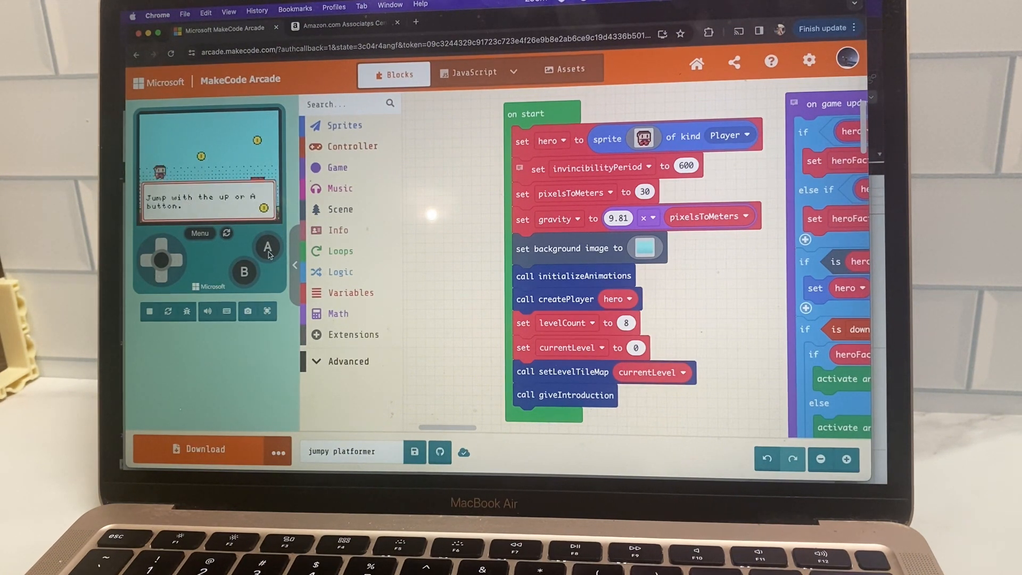
left_click(268, 253)
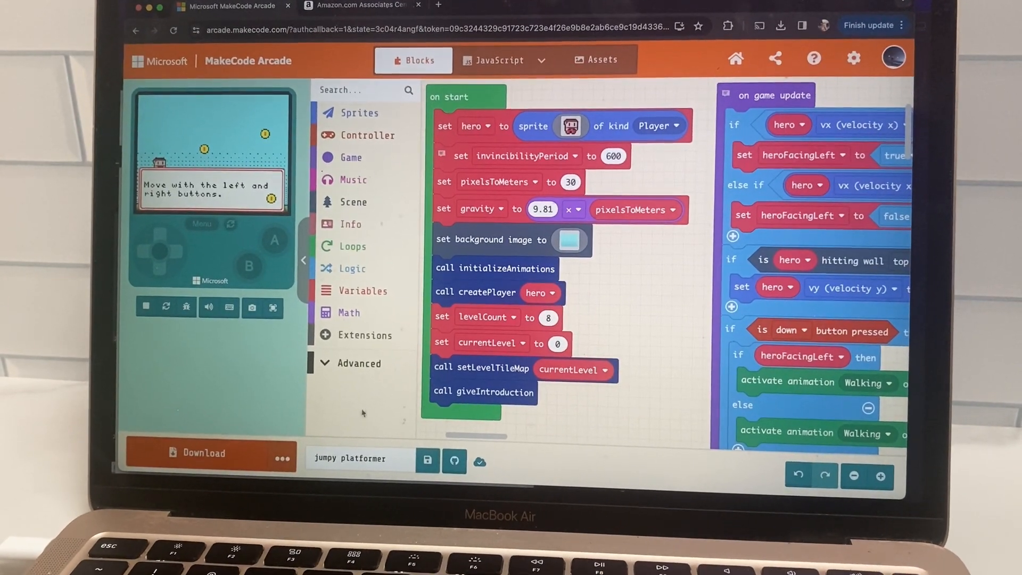
mouse_move(284, 456)
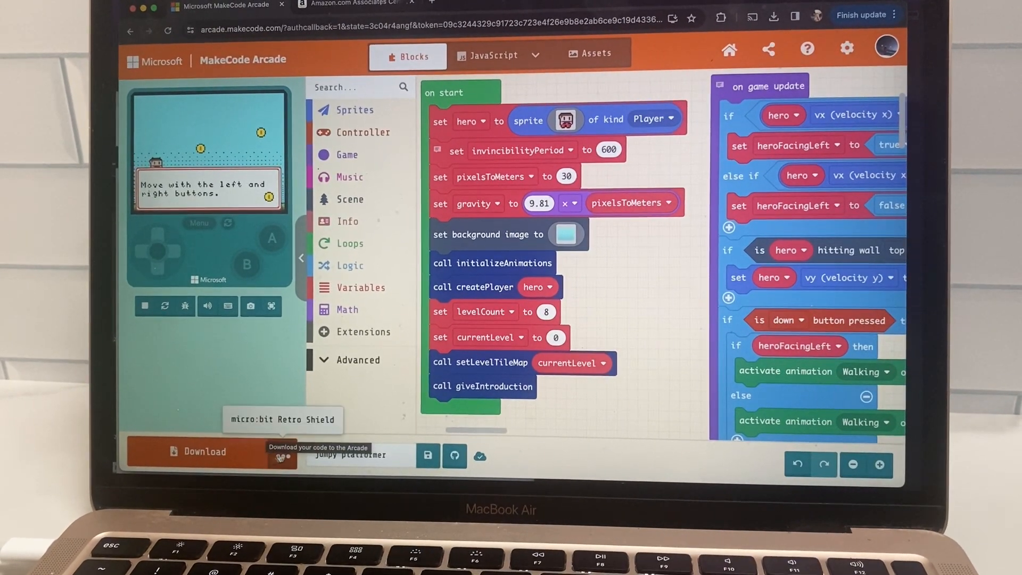
Step: Open Choose hardware from the Download options menu and scroll through the device list
left_click(282, 455)
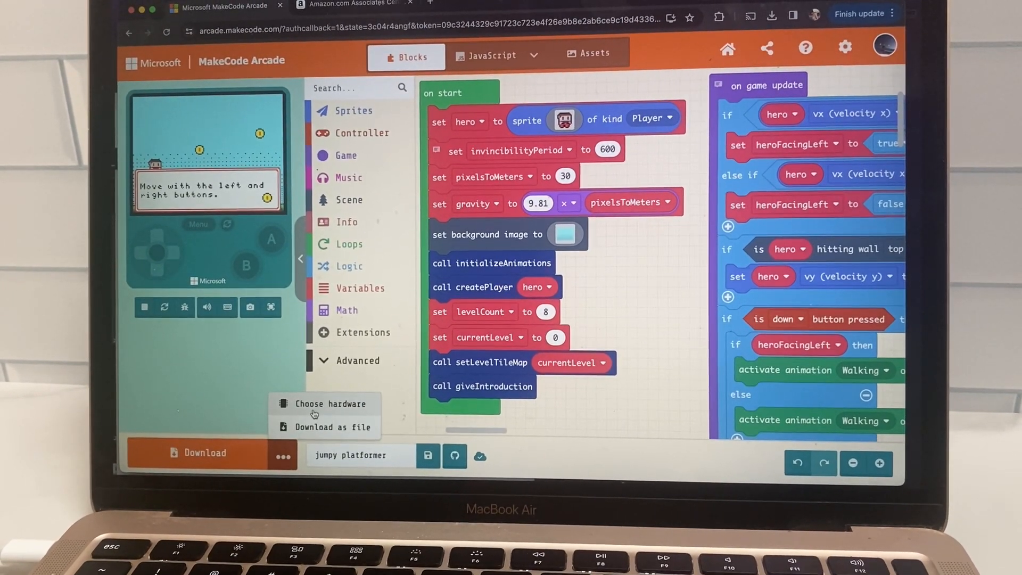
left_click(329, 404)
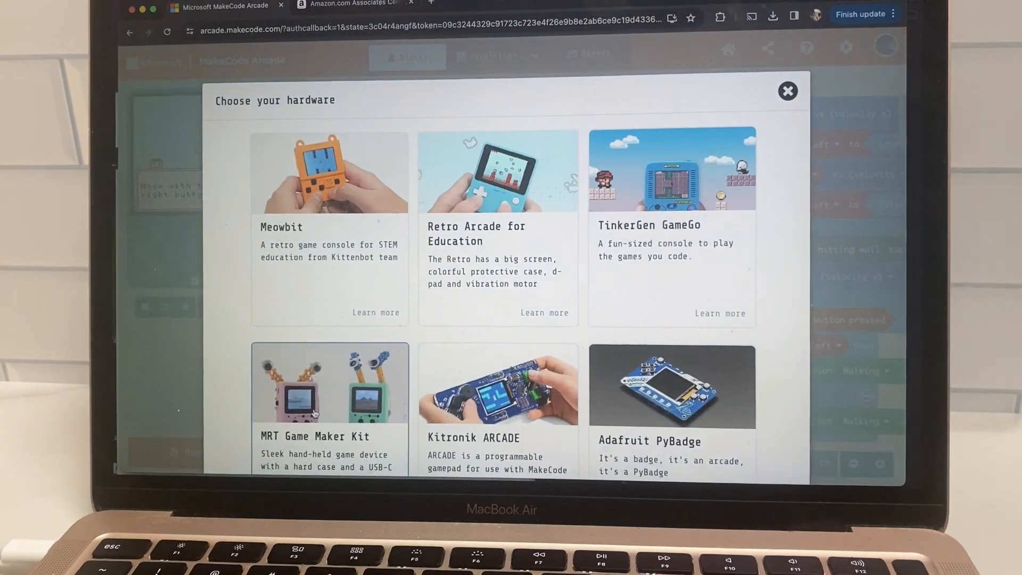
scroll("down", 3)
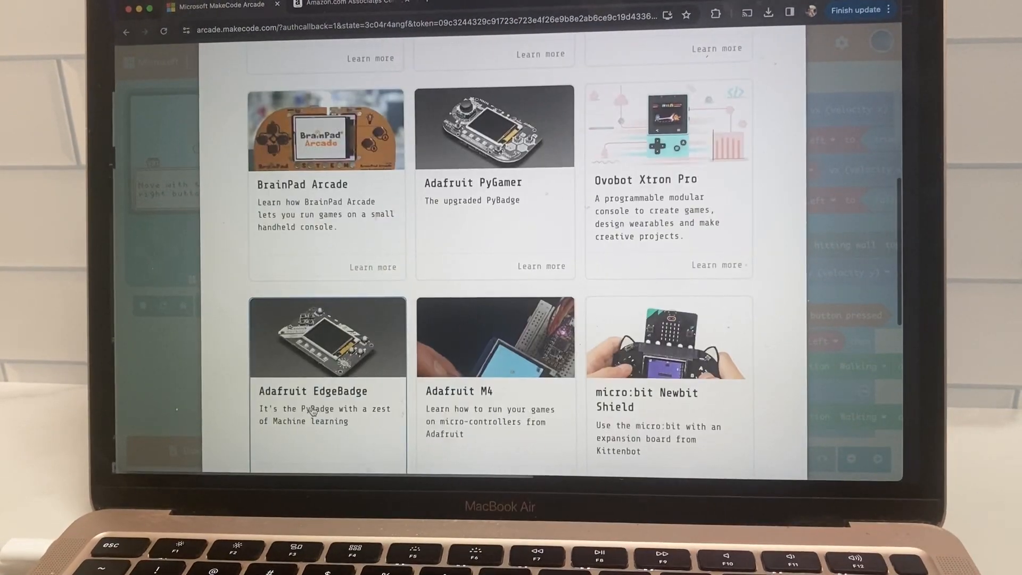
scroll("down", 3)
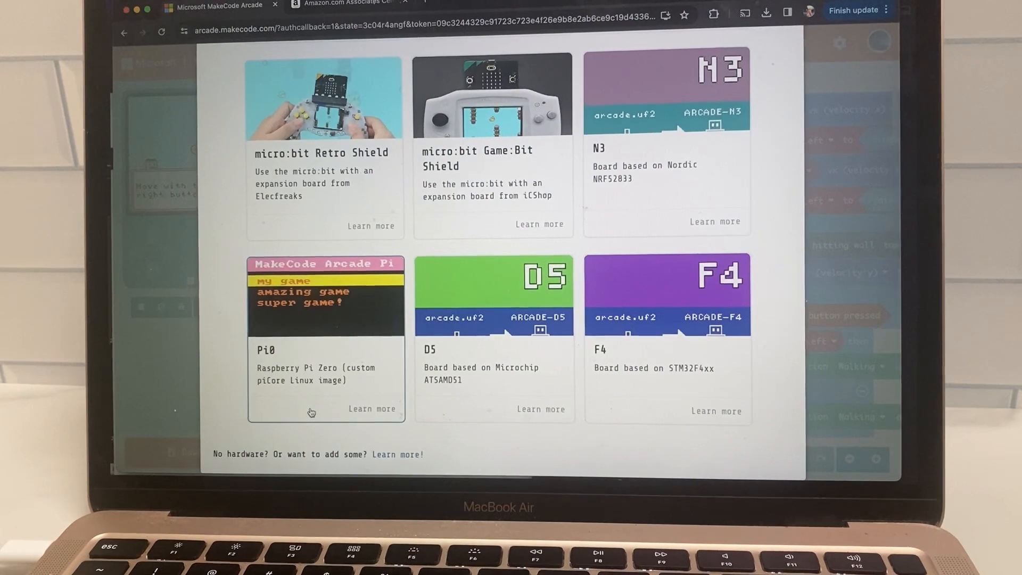